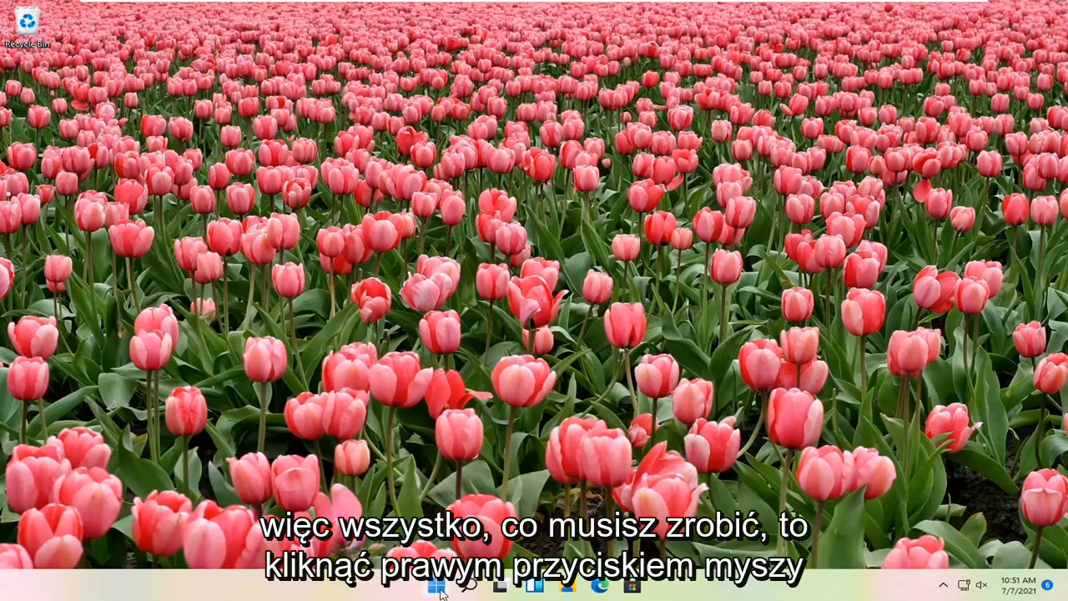
Launch the Settings app from the Start button's quick-links menu.
right_click(434, 585)
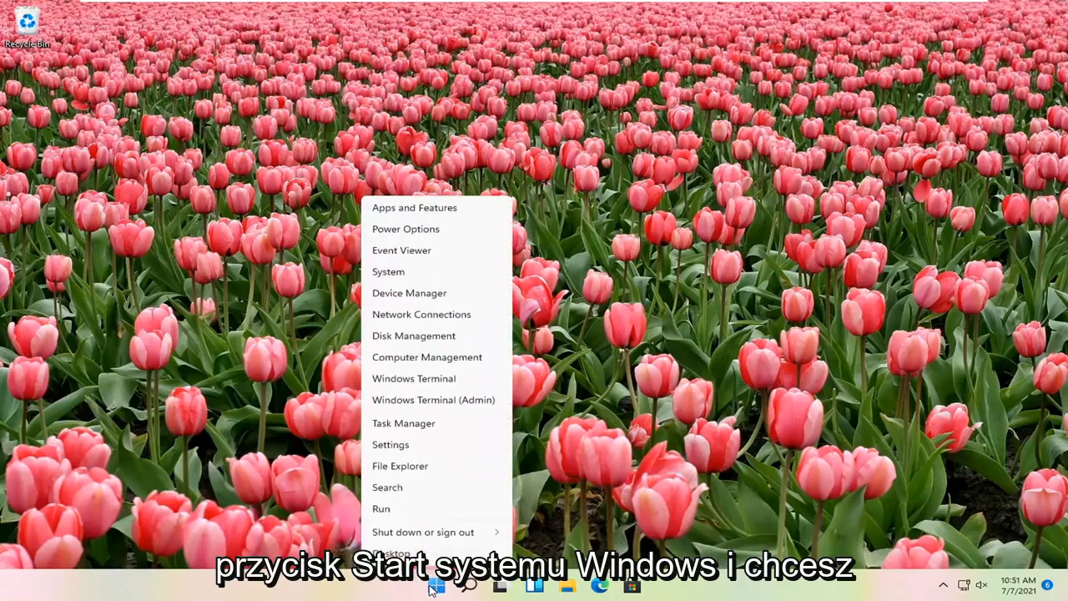
left_click(391, 444)
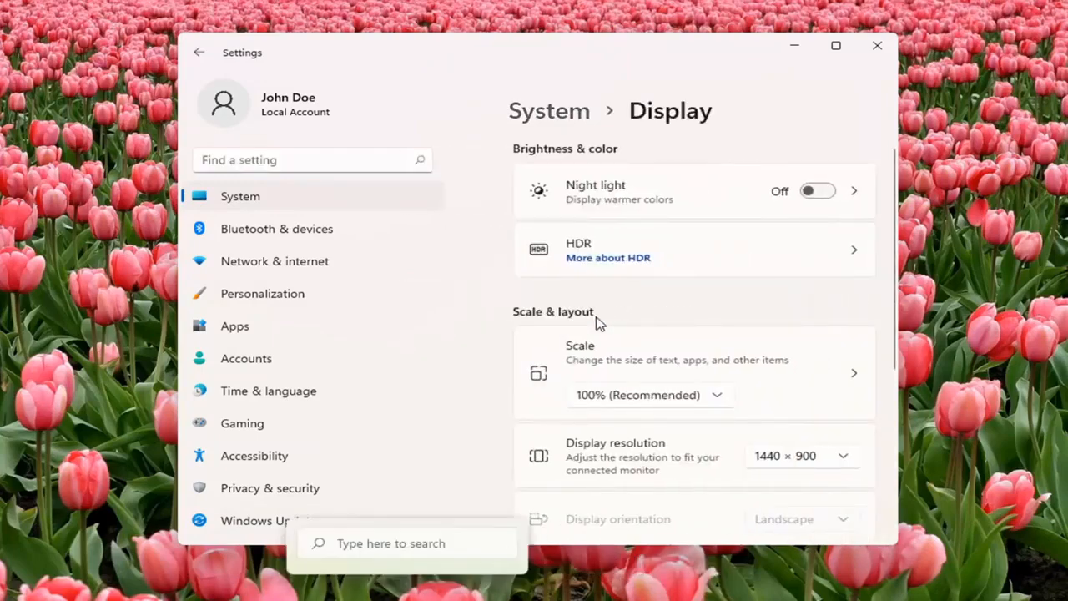
scroll("down", 3)
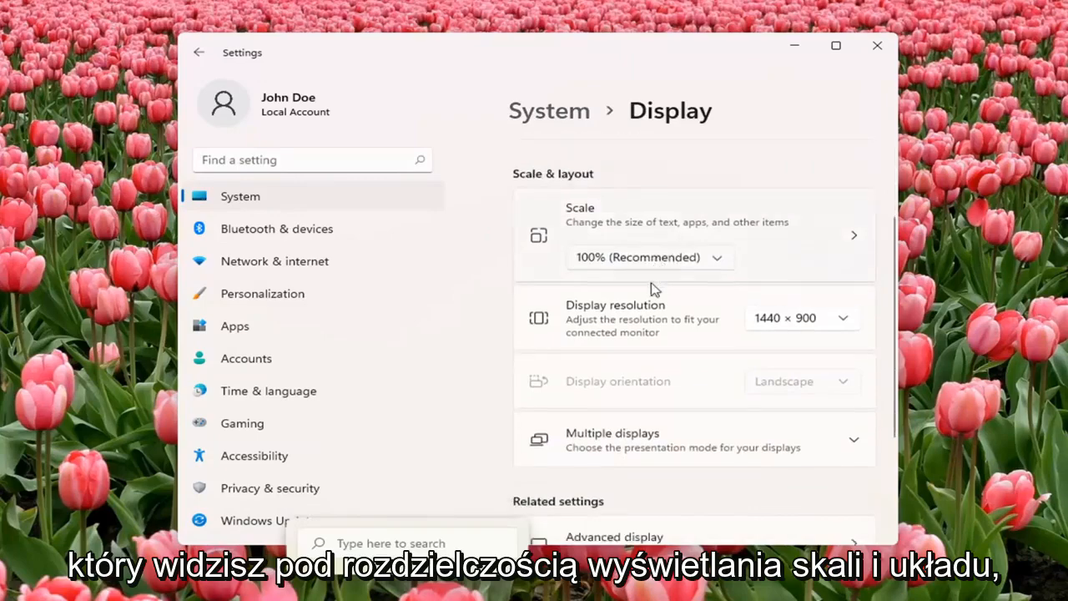
scroll("down", 3)
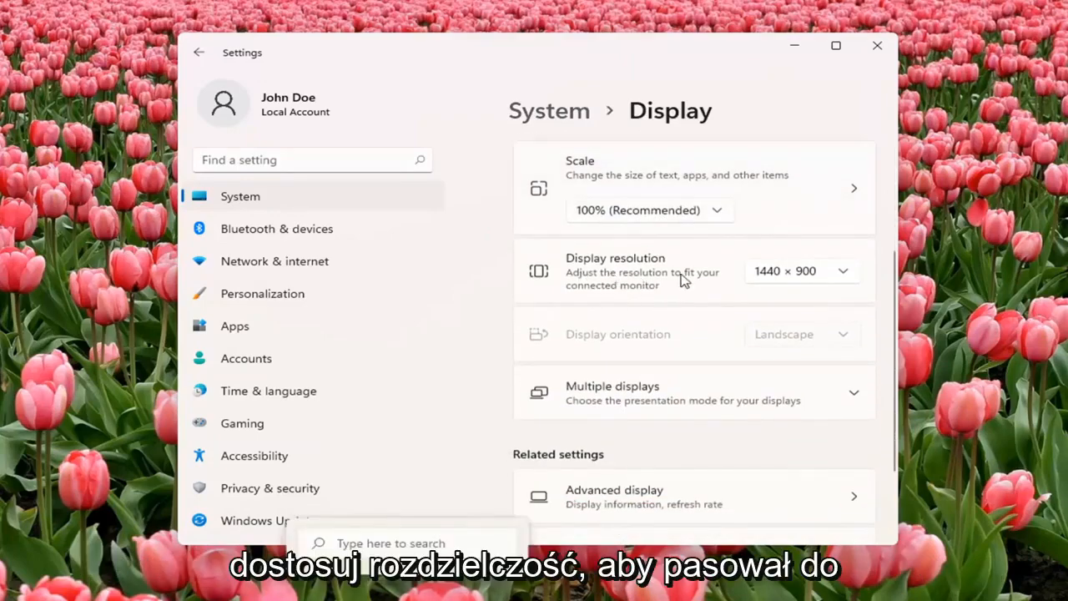
mouse_move(759, 287)
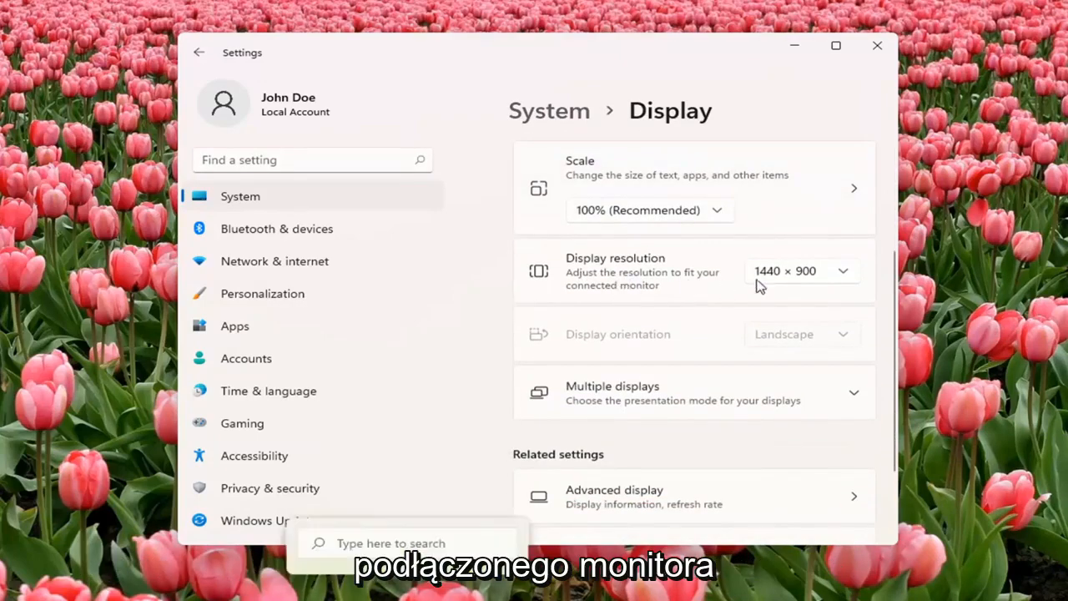
Switch the display resolution to 1920 × 1440, then revert to 1440 × 900.
left_click(799, 270)
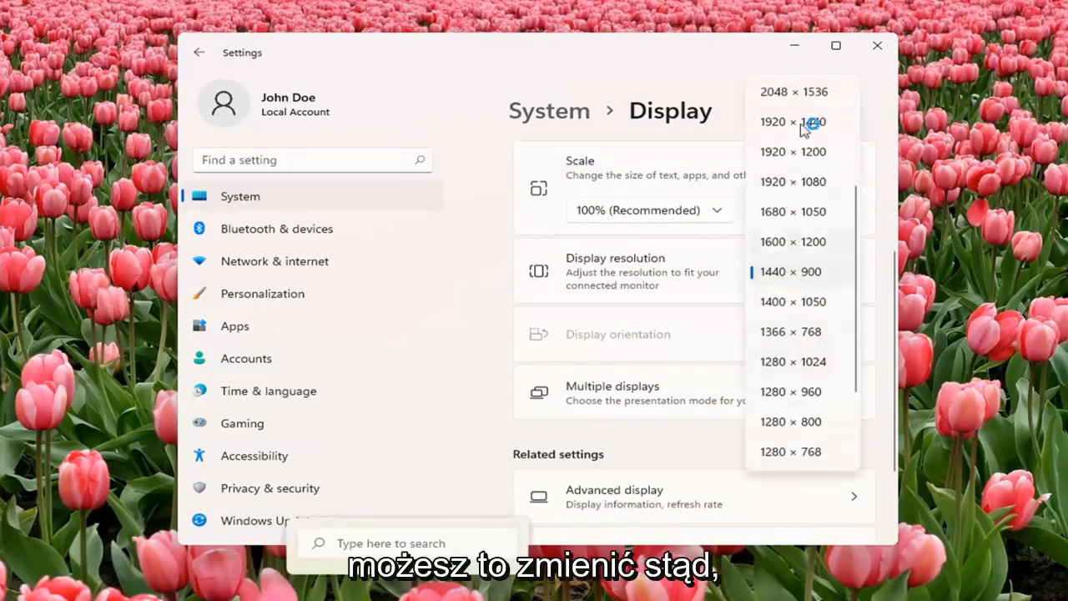
left_click(791, 121)
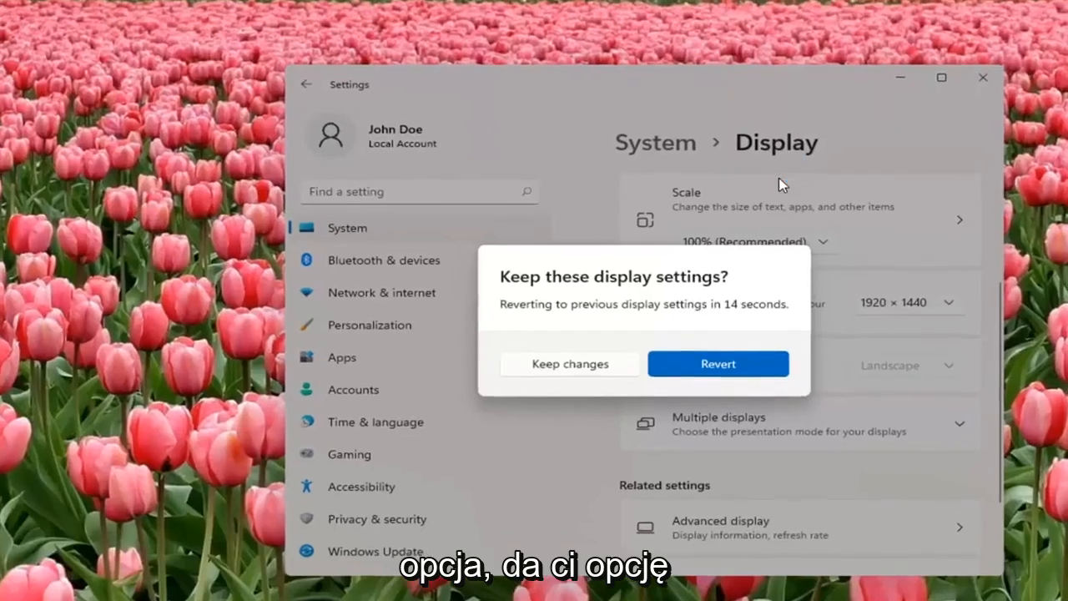
left_click(569, 364)
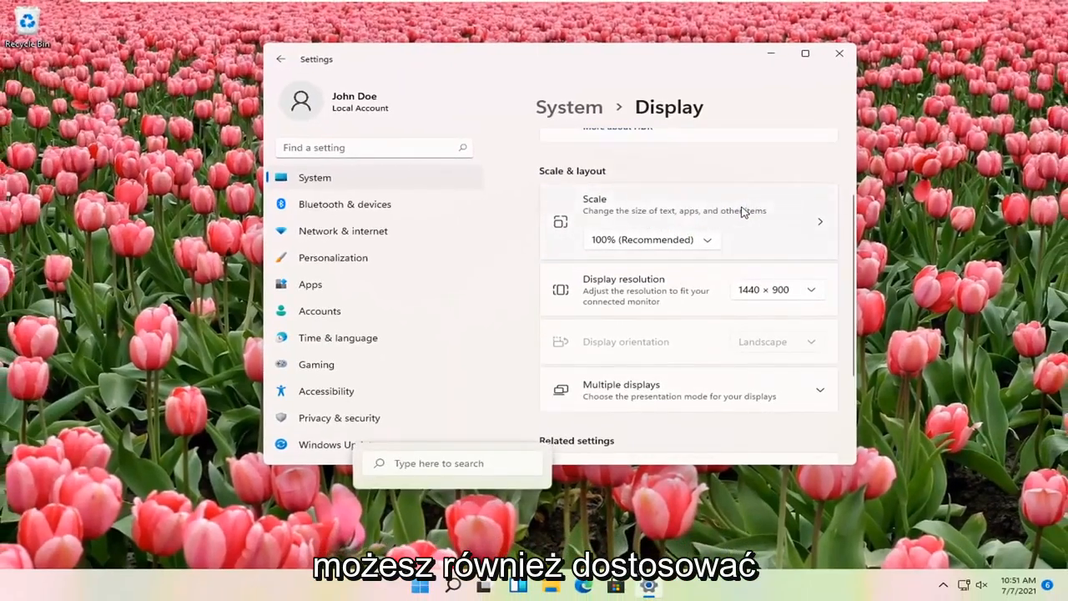
Keep Scale at 100% (Recommended) after viewing the options, then close Settings.
left_click(651, 240)
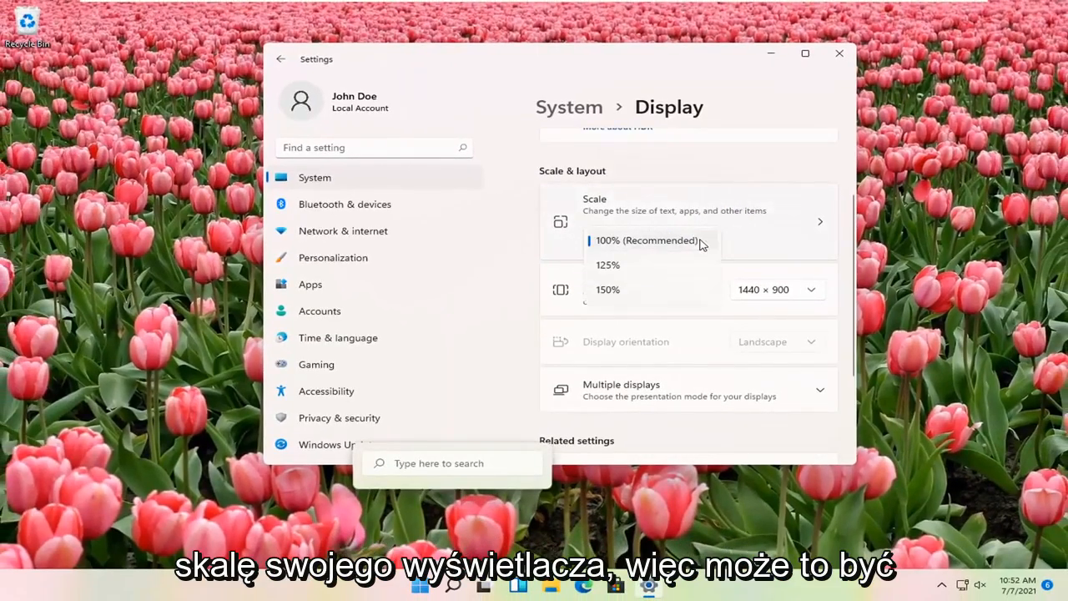
left_click(646, 241)
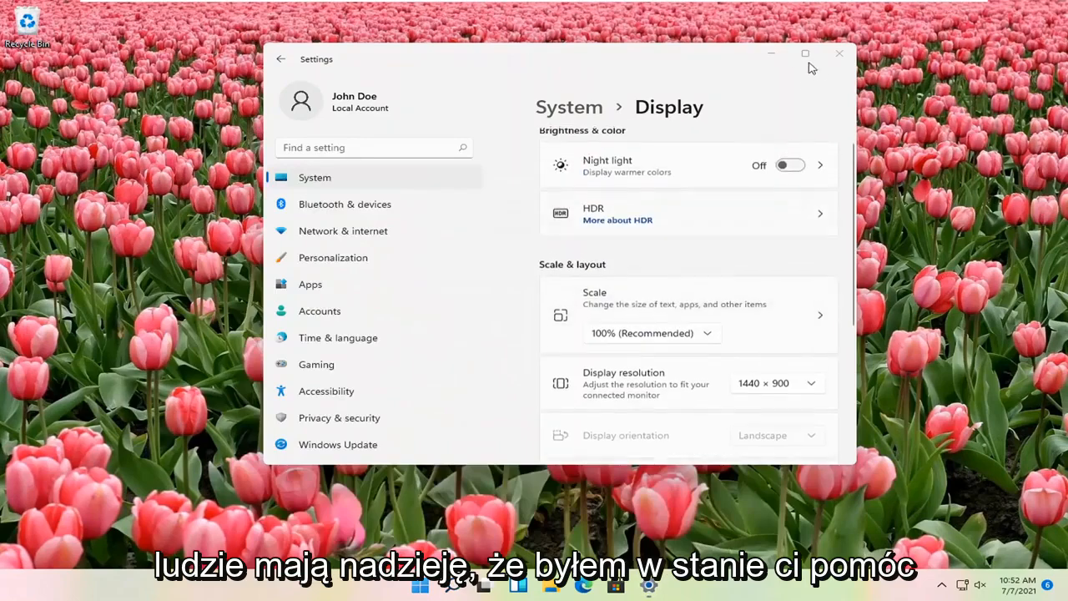
left_click(837, 53)
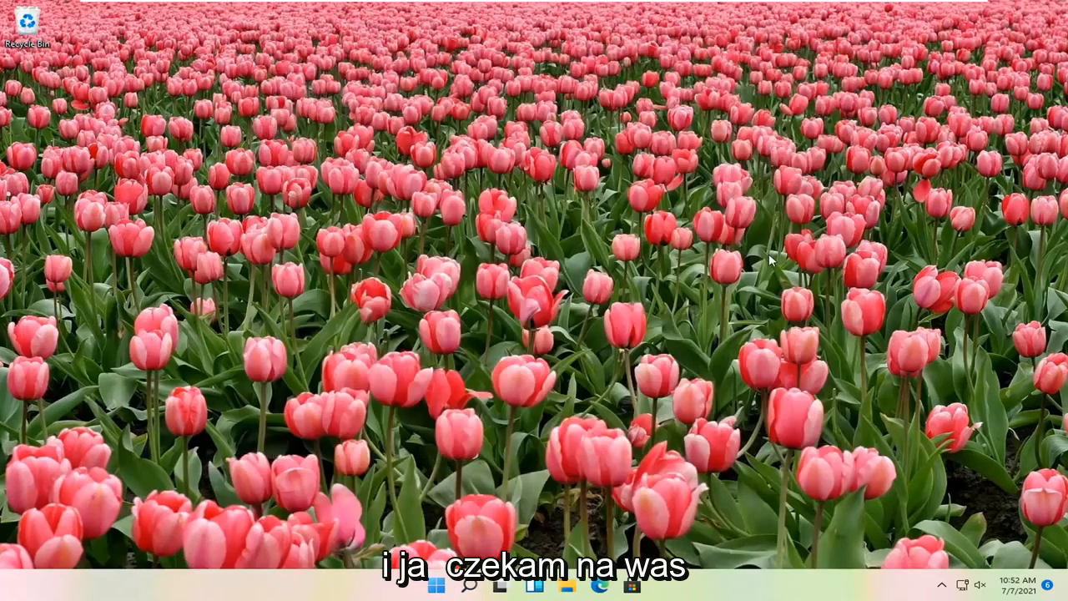